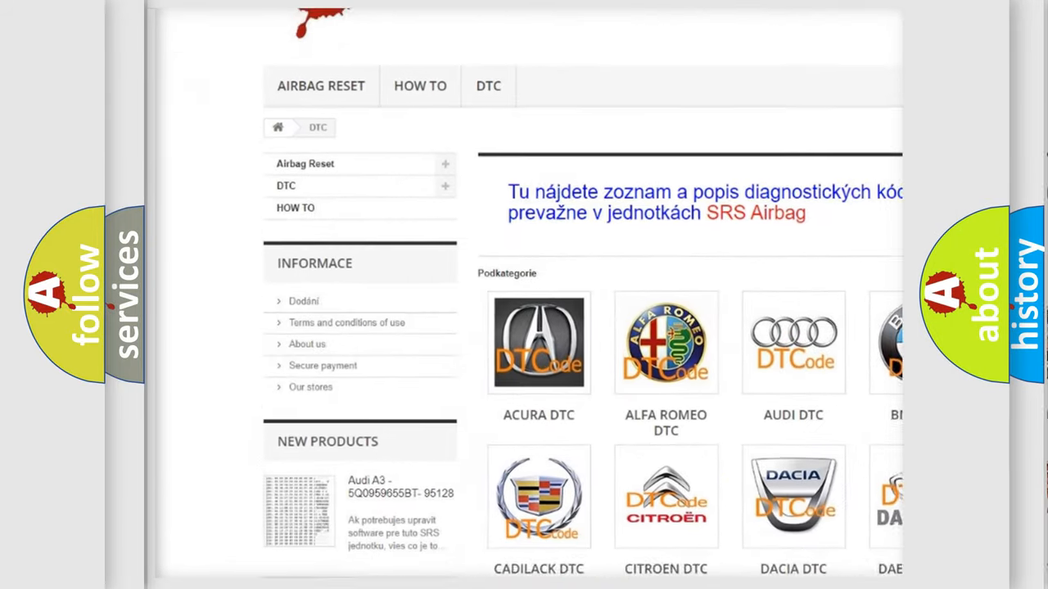
# Step: Scroll the airbagreset.sk DTC code list down past the logos to the footer and back slightly
pyautogui.scroll(-3)
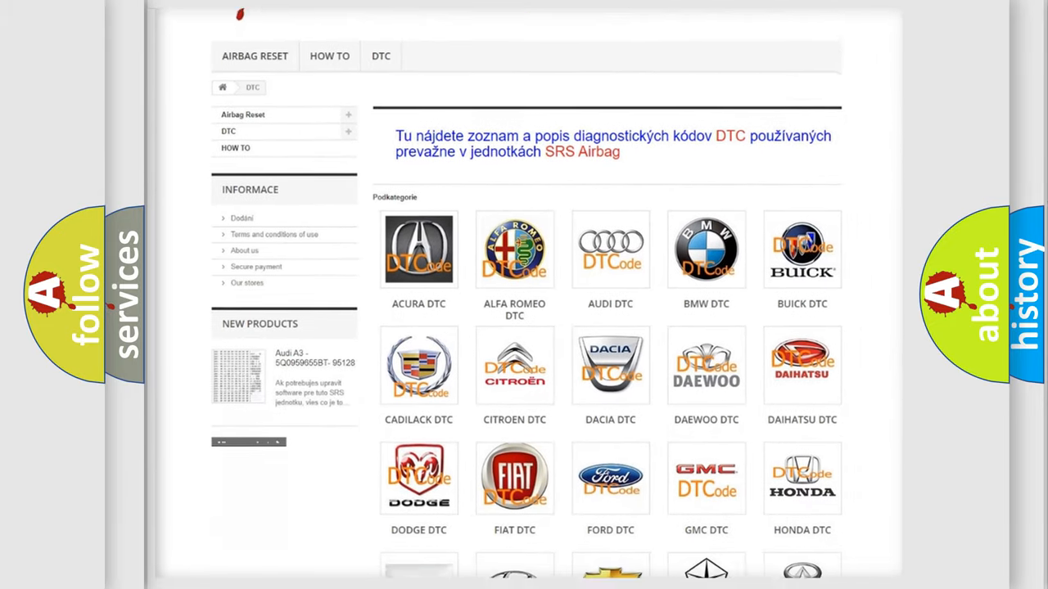
pyautogui.scroll(-3)
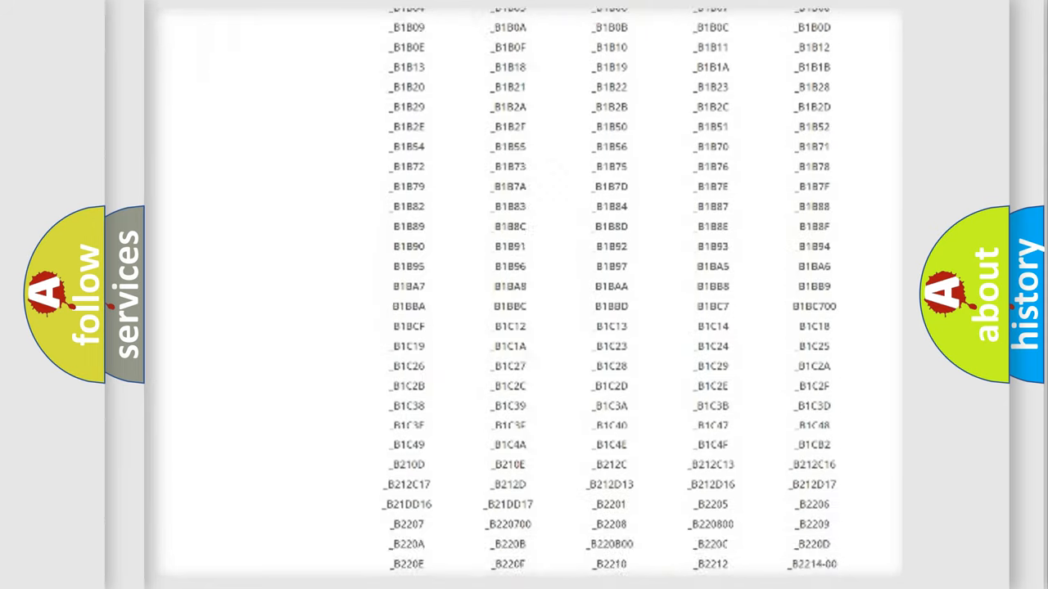
pyautogui.scroll(-3)
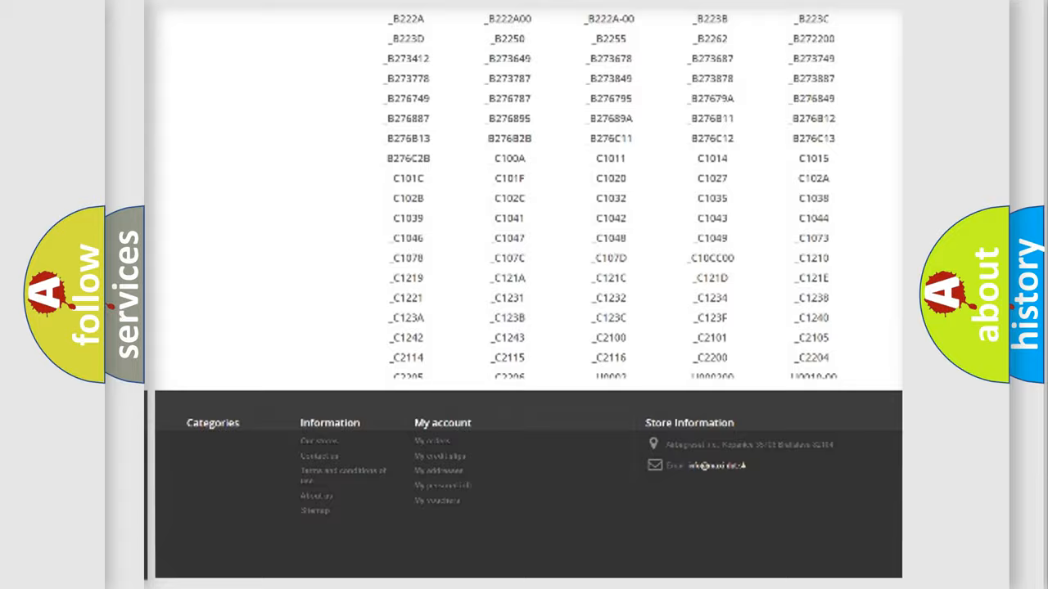
pyautogui.scroll(3)
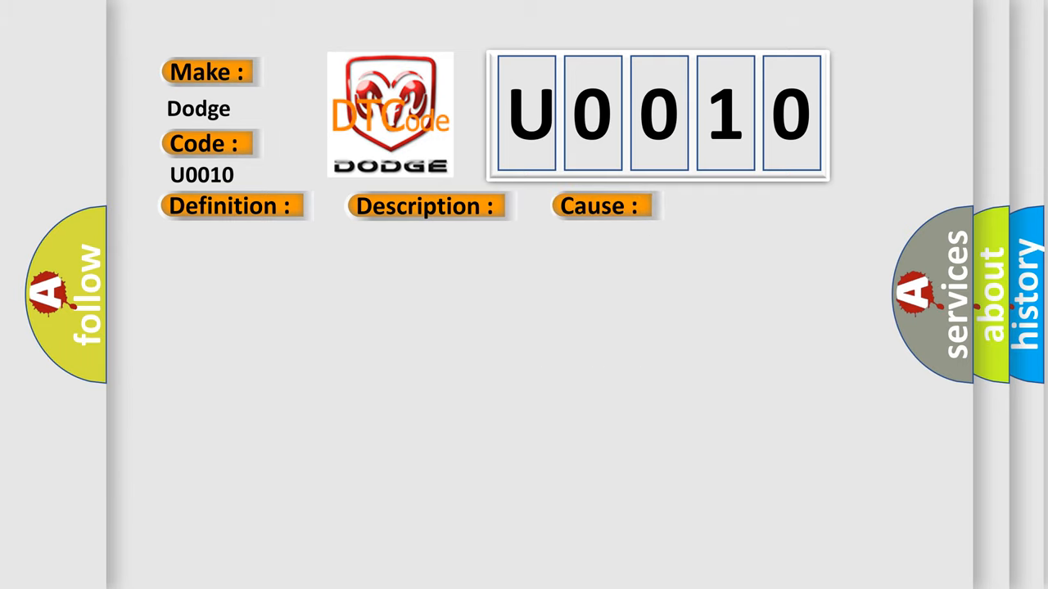
# Step: Reveal the U0010 cause text listing loose, dirty or shorted knock sensor issues
pyautogui.click(599, 206)
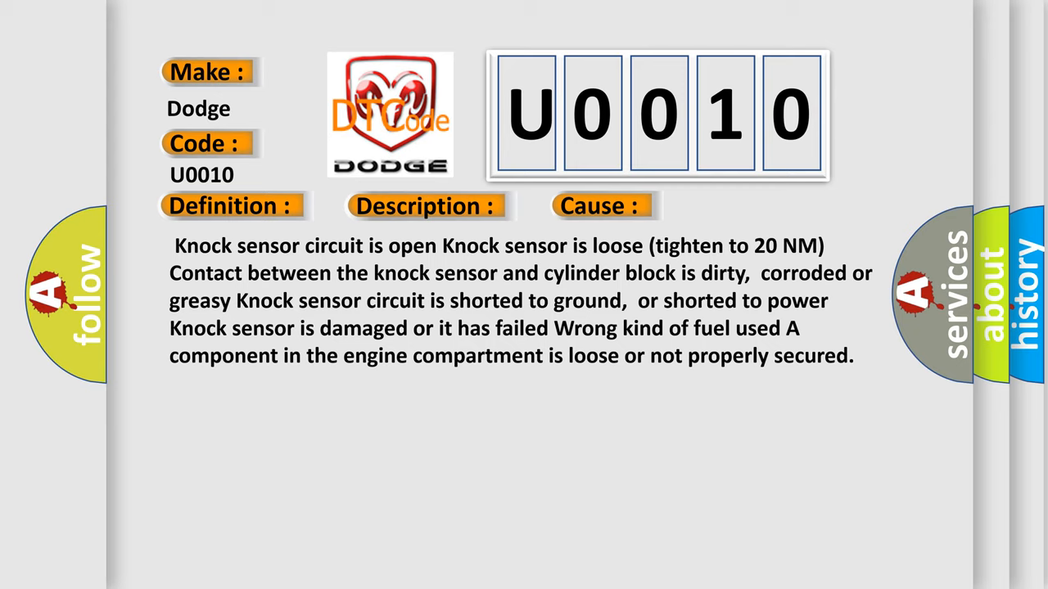